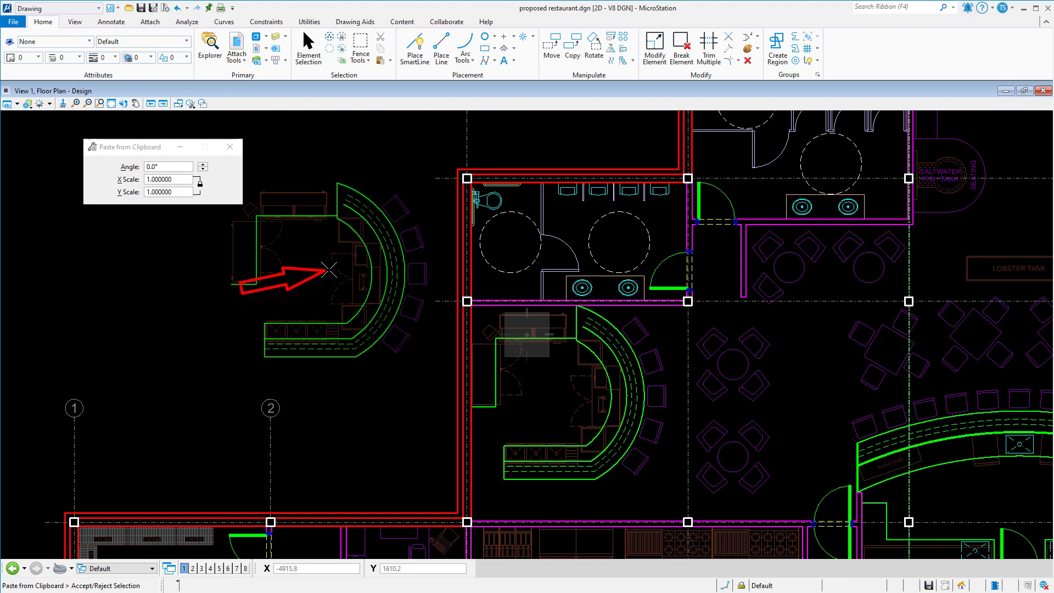
Reset out of the pending curved bar counter paste, leaving only the original counter
left_click(331, 270)
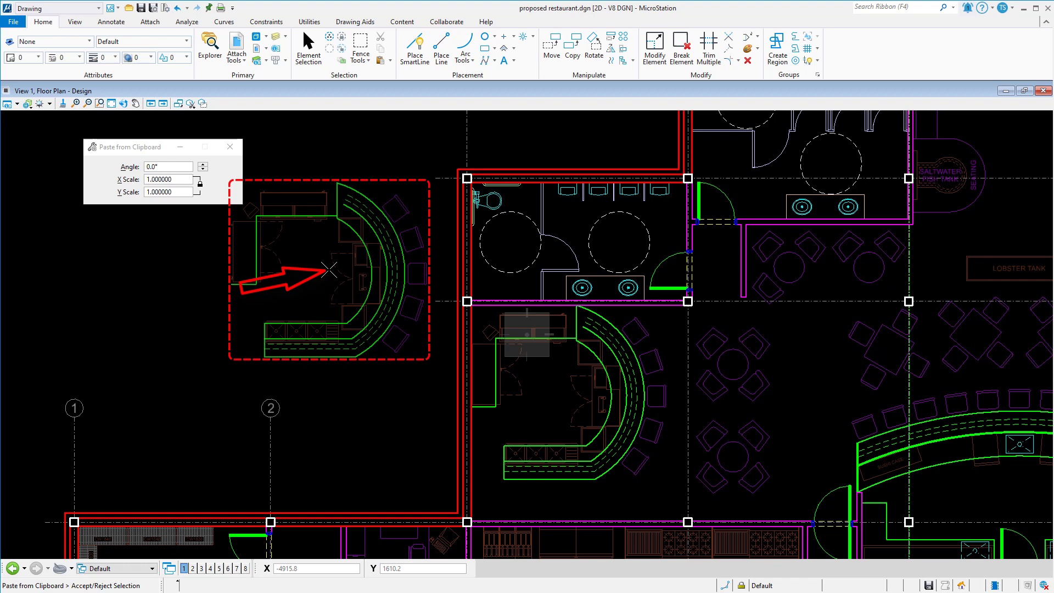
left_click(329, 270)
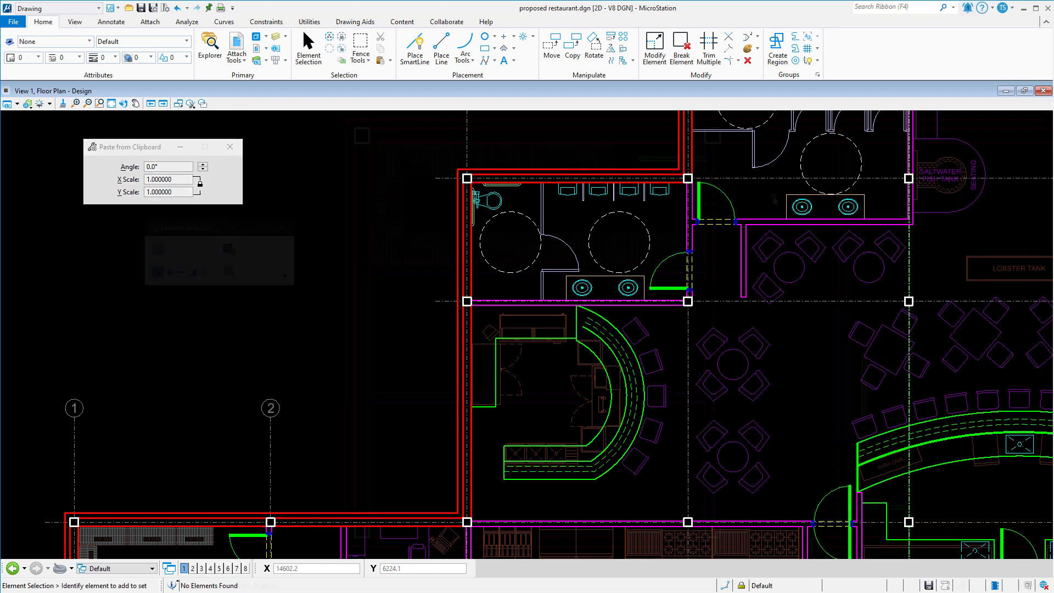
Undo, then box-select the nine-element counter workstation group along the top of the room
key("ctrl+z")
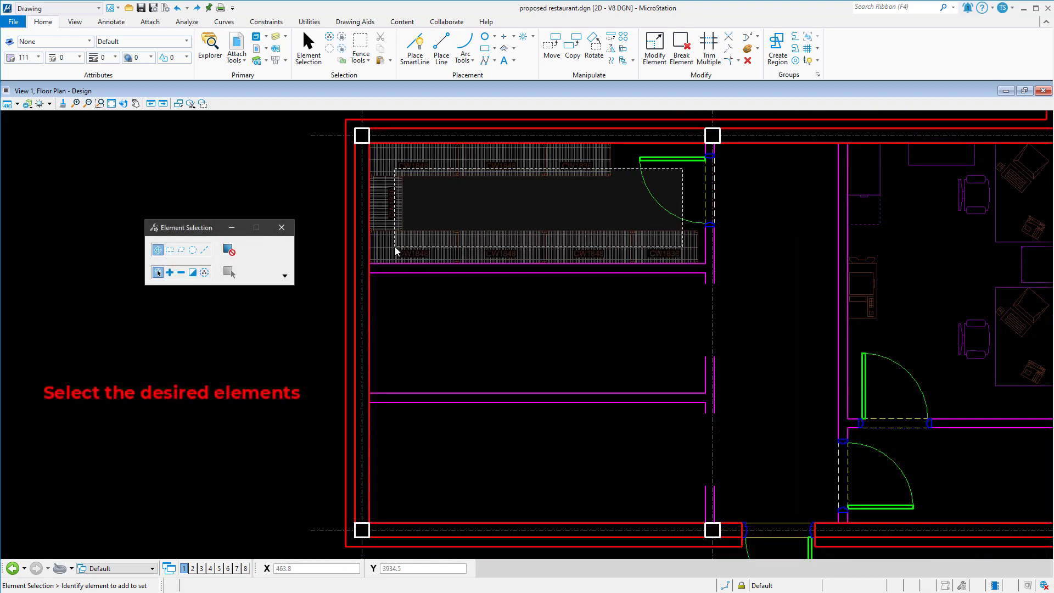
left_click(479, 205)
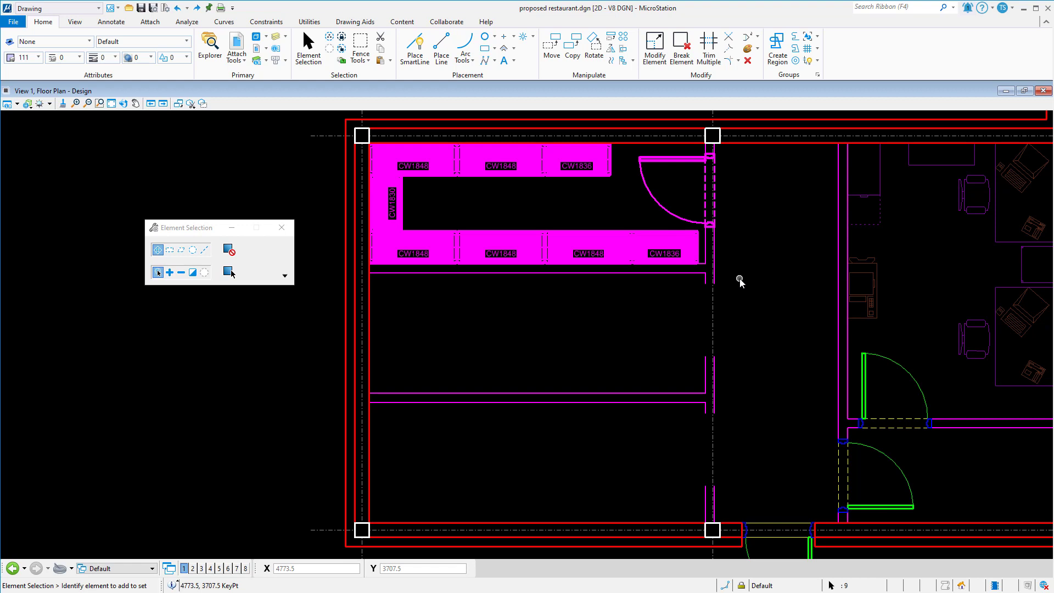
key("ctrl+c")
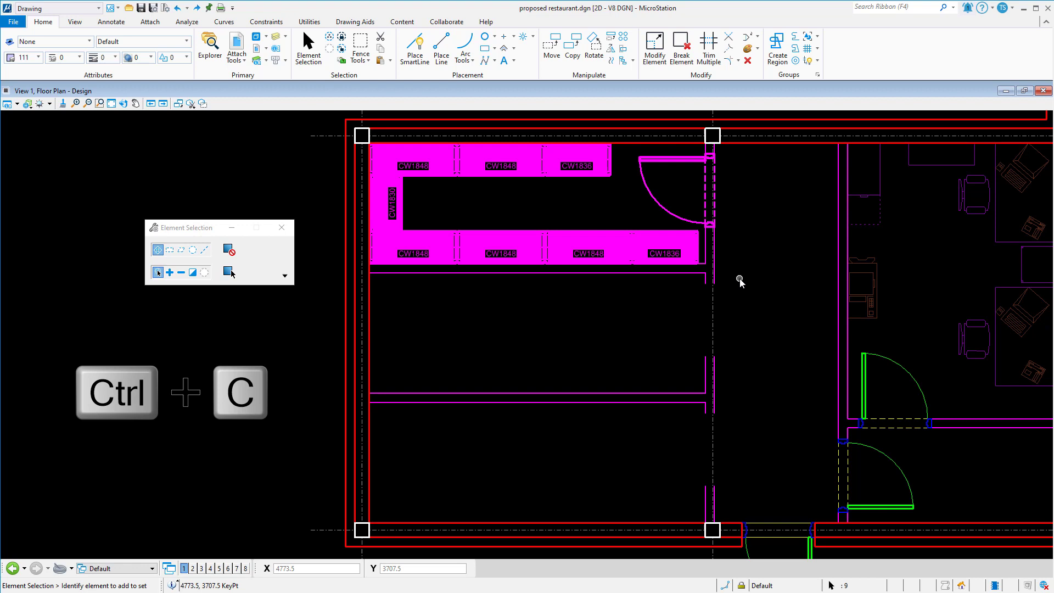
key("ctrl+c")
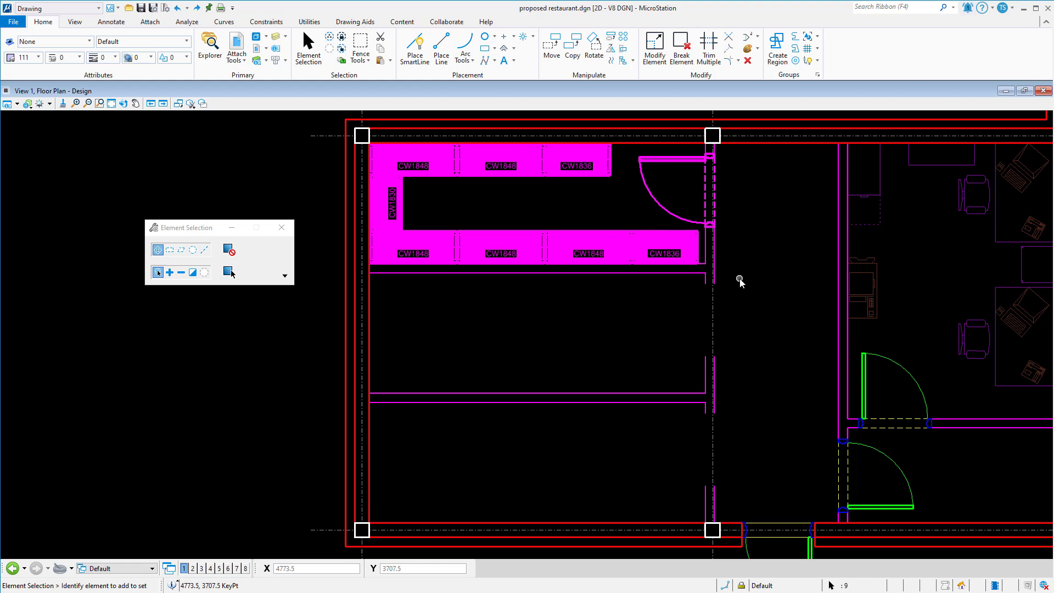
Paste two copies of the workstation group stacked below the original, snapped to the wall keypoints
key("ctrl+v")
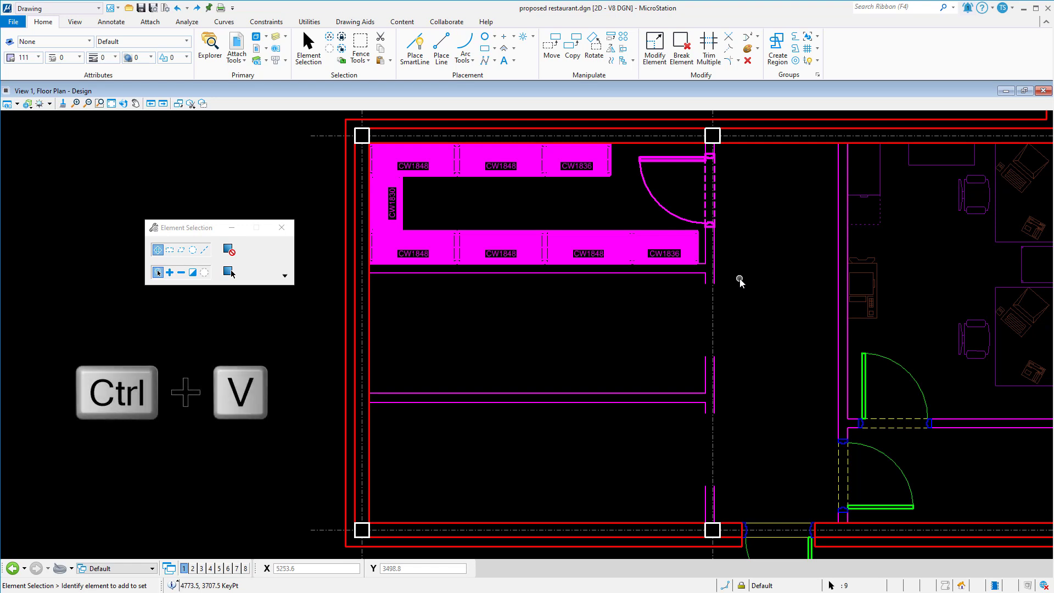
key("ctrl+v")
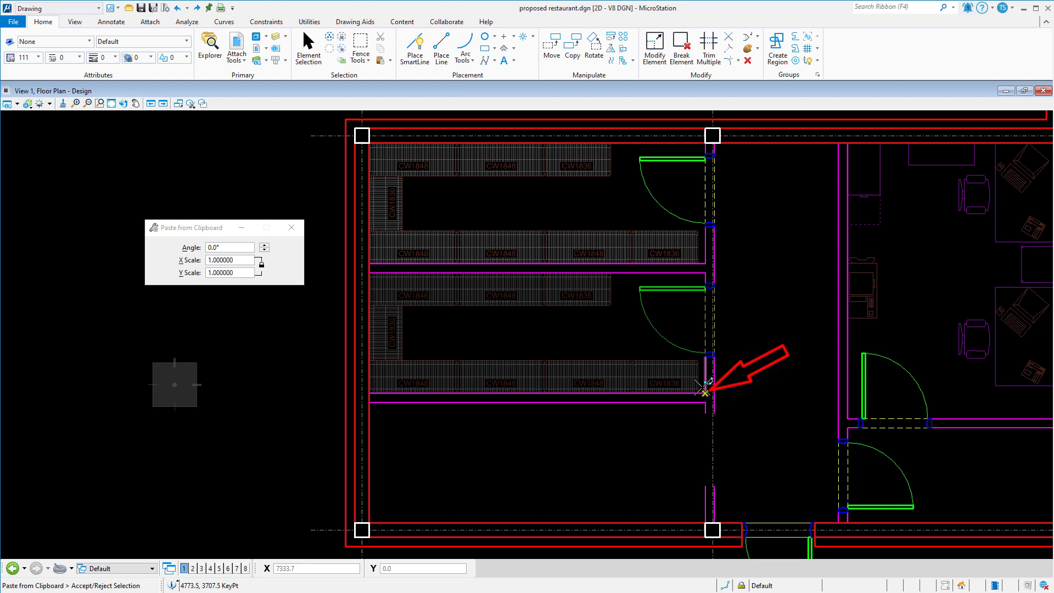
key("ctrl+v")
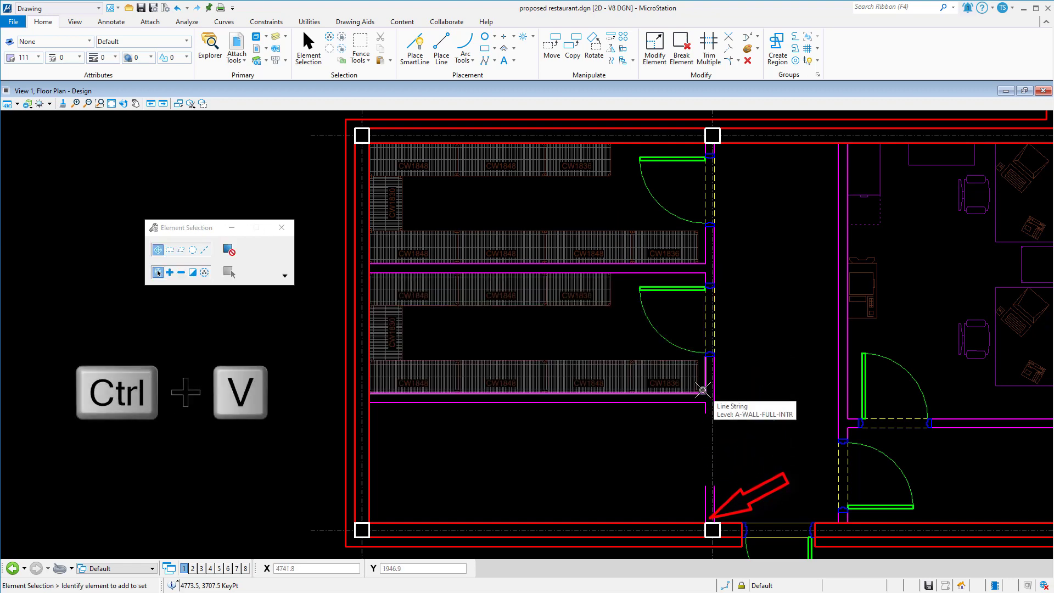
key("ctrl+v")
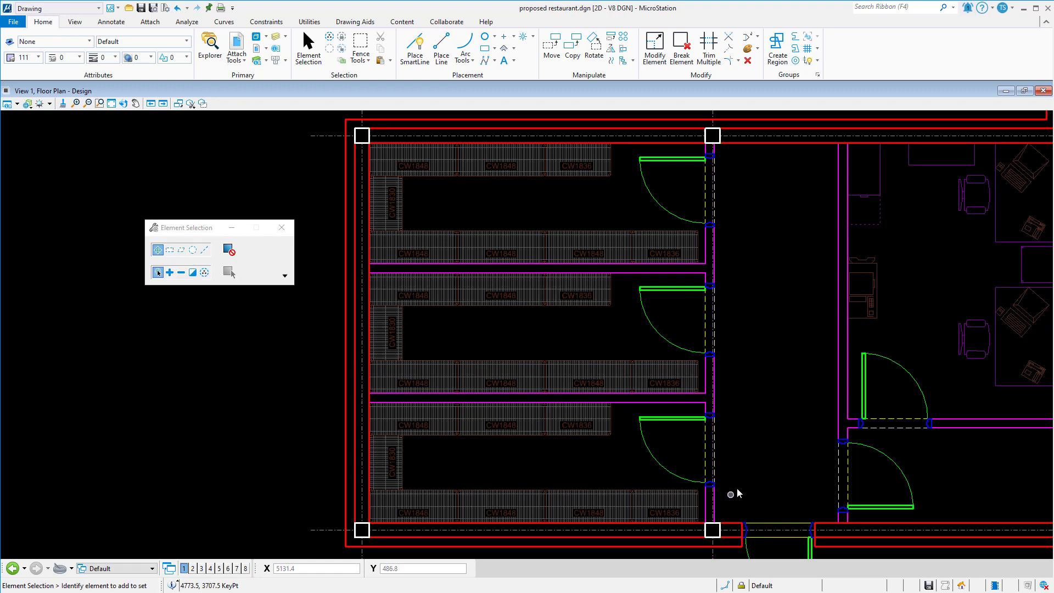
mouse_move(766, 456)
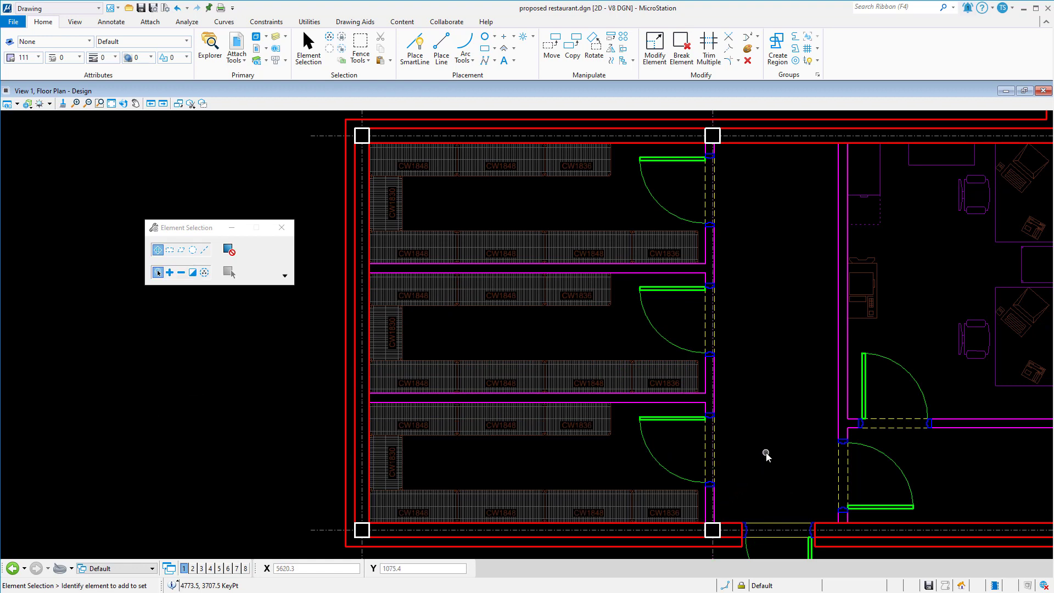